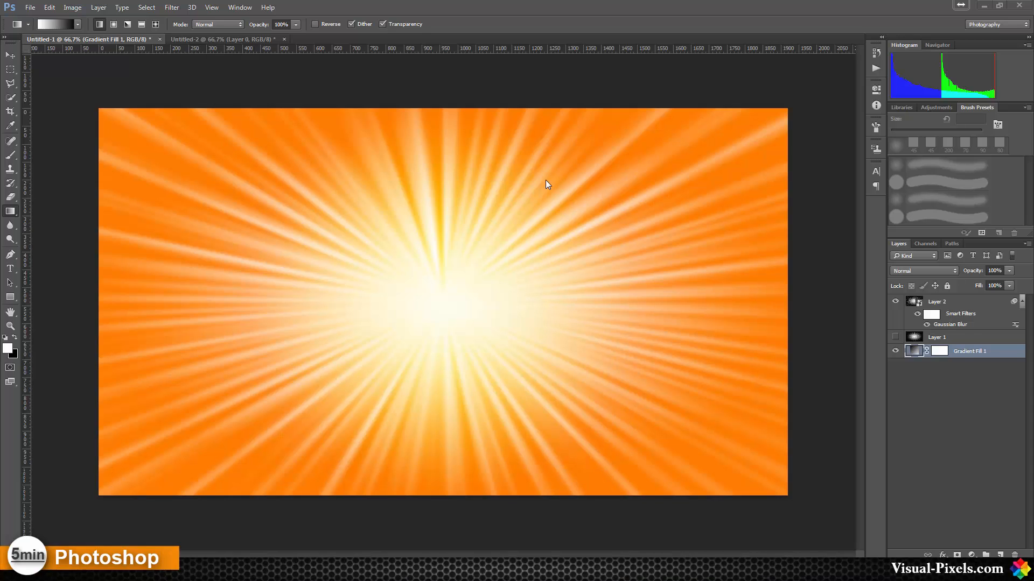
mouse_move(590, 245)
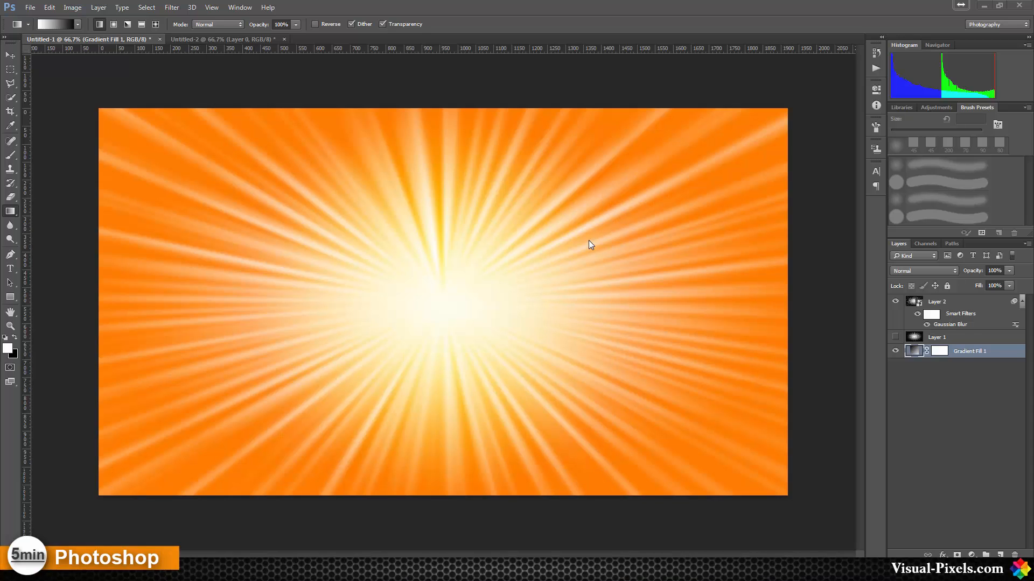
mouse_move(479, 324)
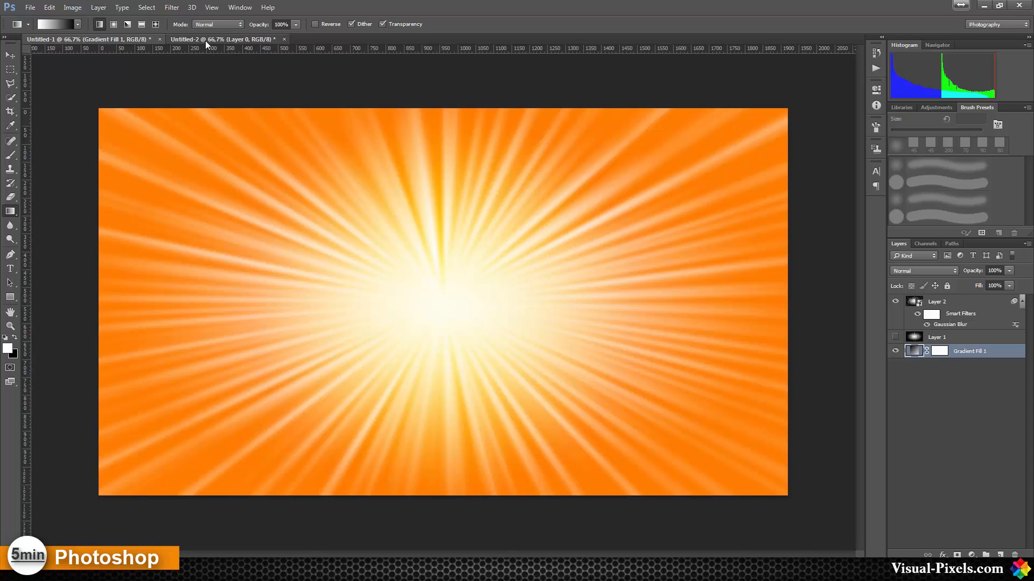
- On the Untitled-2 canvas, drag a vertical white-to-black gradient from top to bottom
click(224, 39)
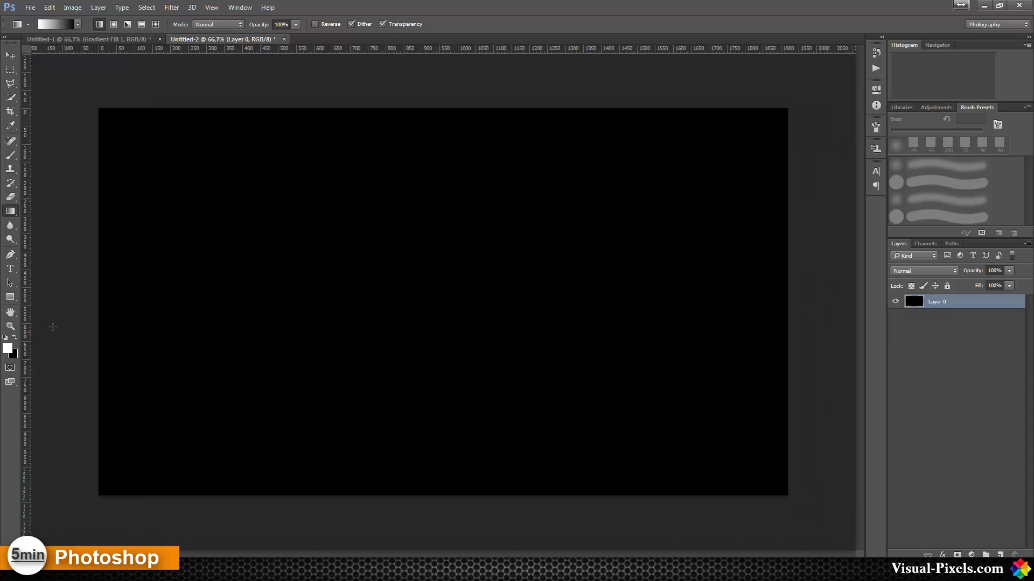
mouse_move(427, 110)
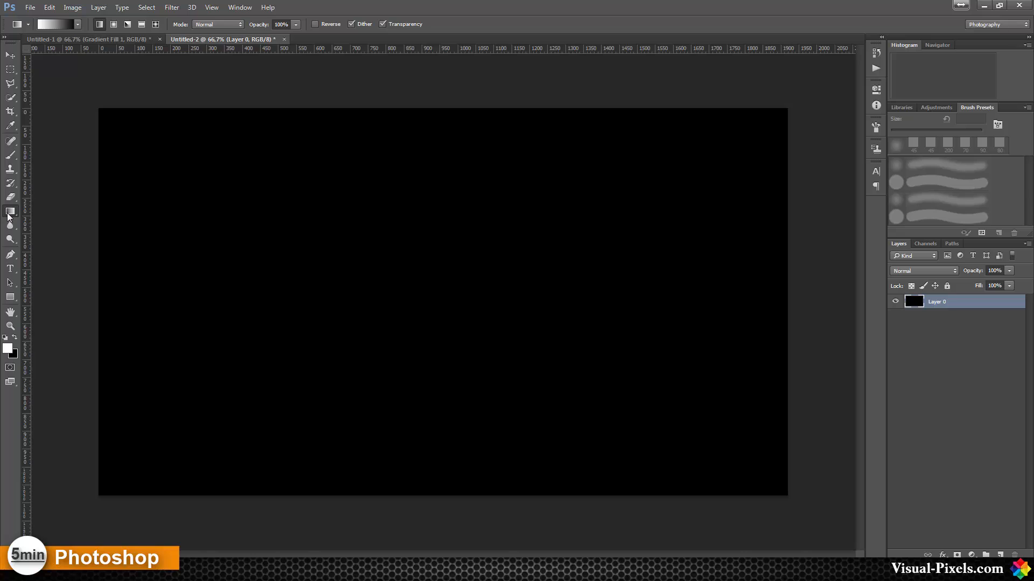
mouse_move(10, 212)
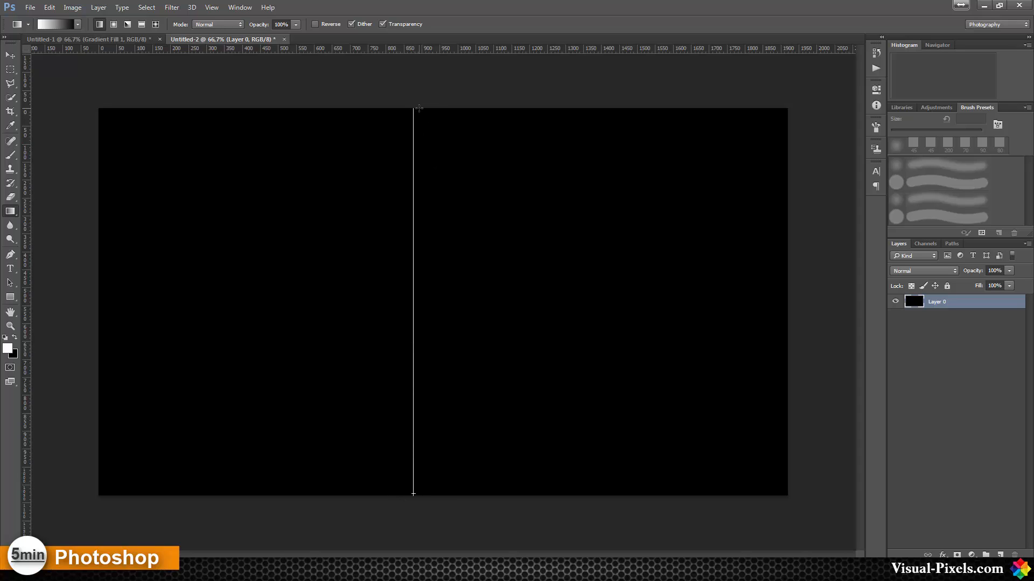
drag(414, 108, 413, 493)
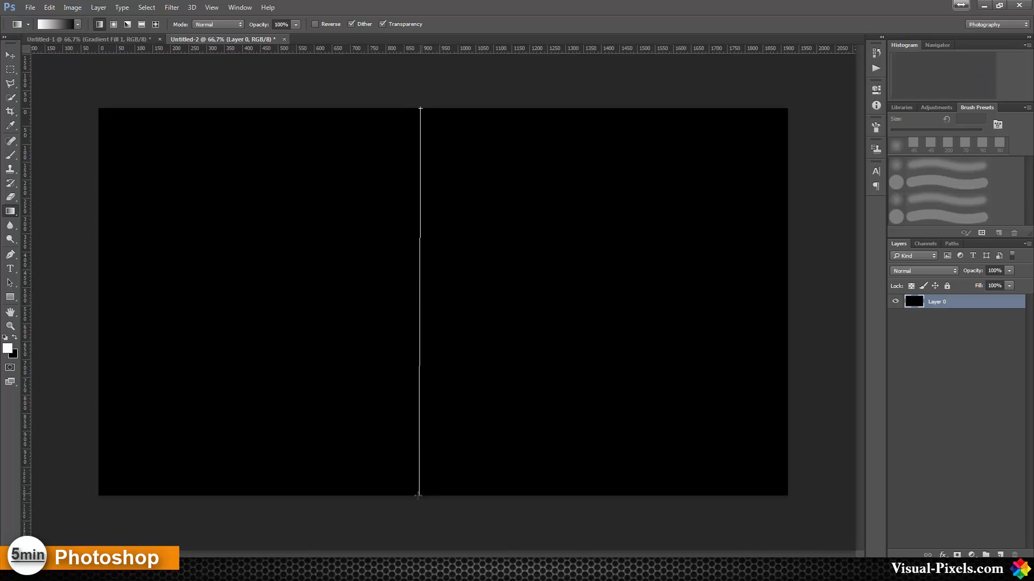
drag(420, 109, 420, 494)
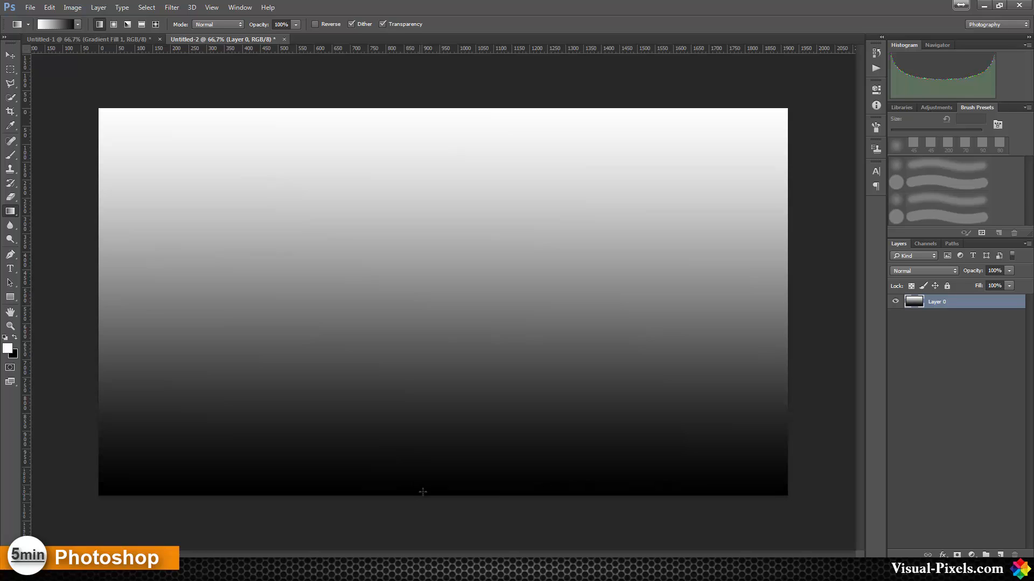
mouse_move(445, 96)
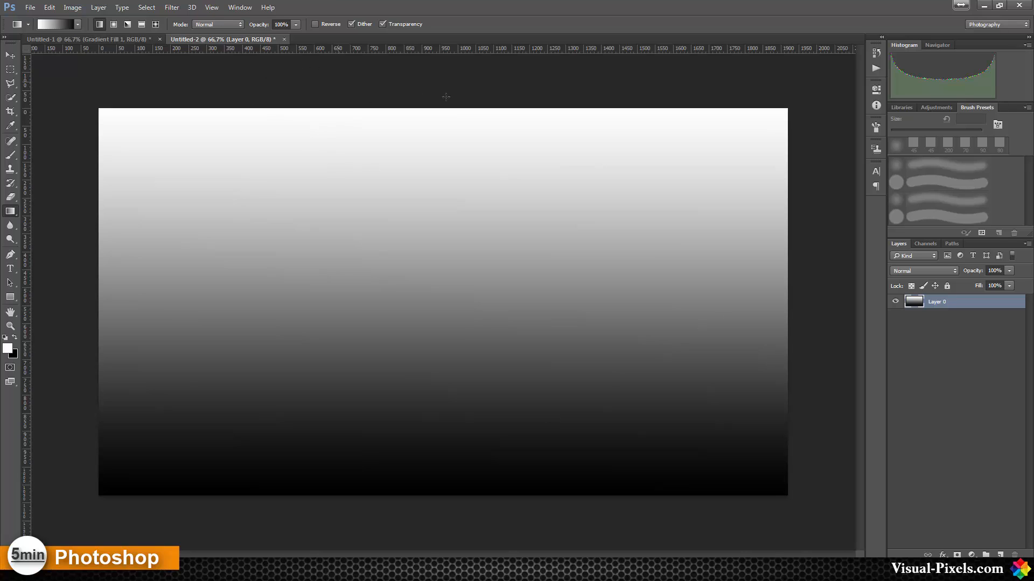
mouse_move(505, 181)
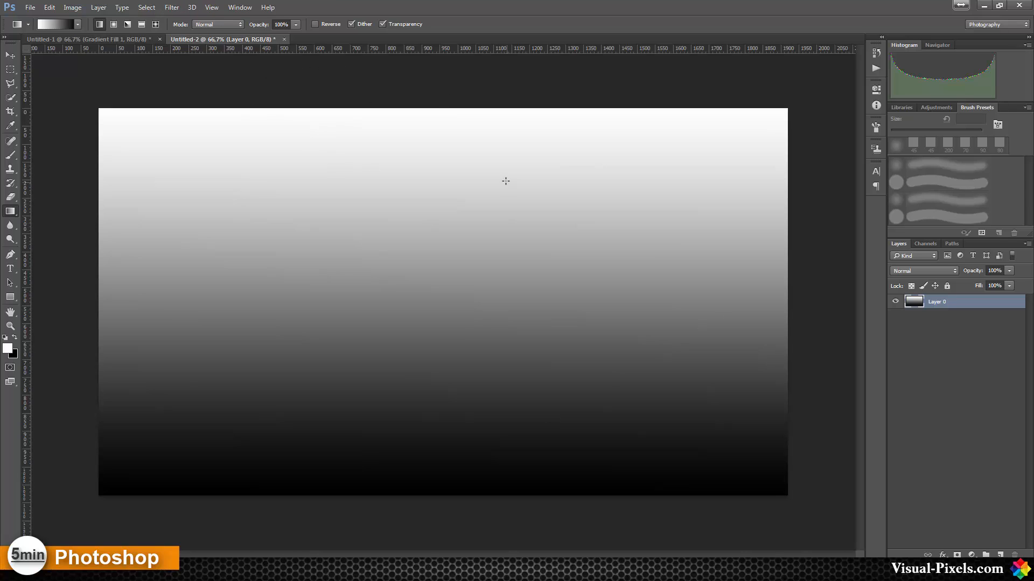
mouse_move(171, 7)
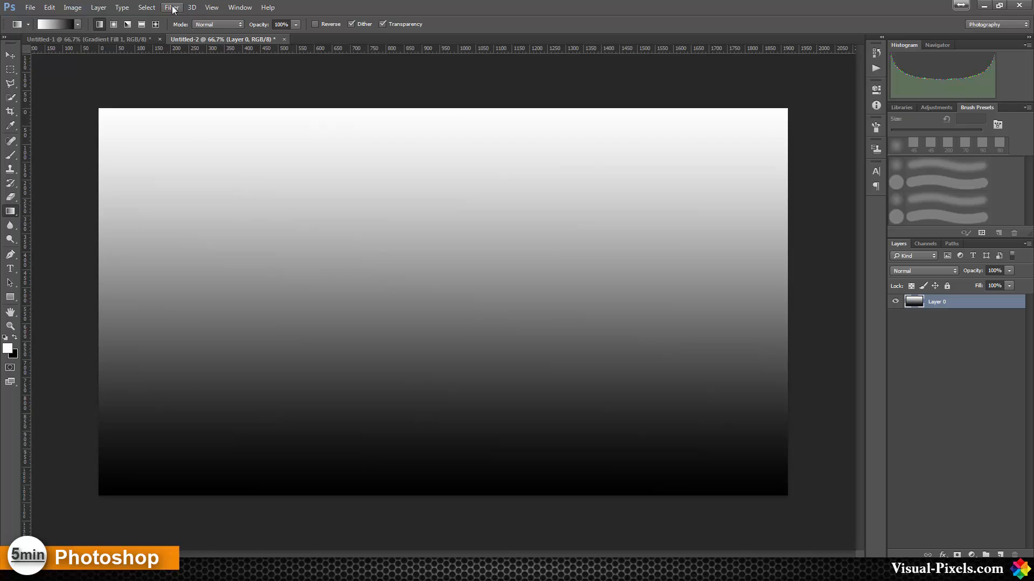
- Apply a Square Wave distortion: 20 generators, wavelength 16–56, amplitude 9–75
click(171, 7)
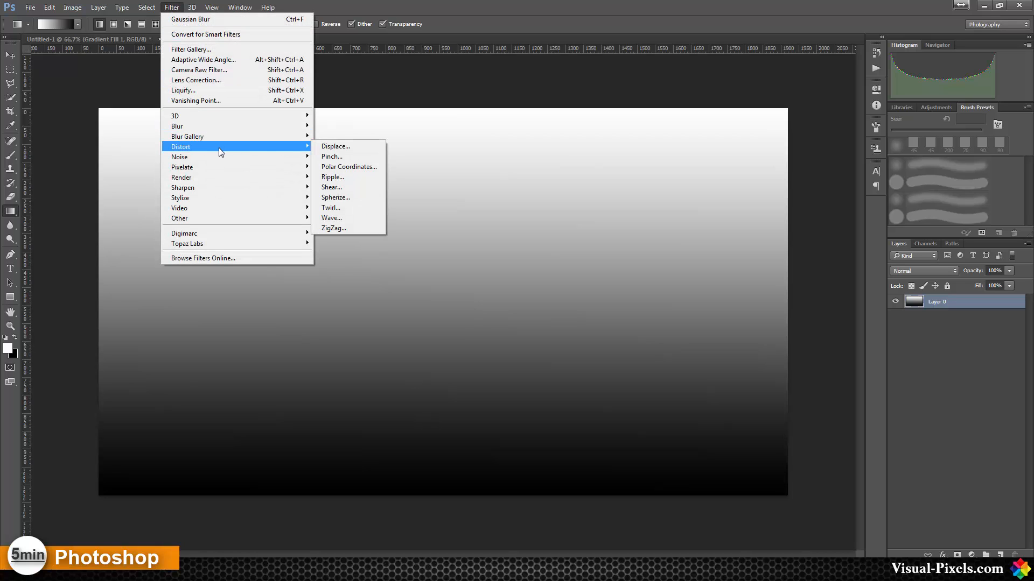
mouse_move(350, 219)
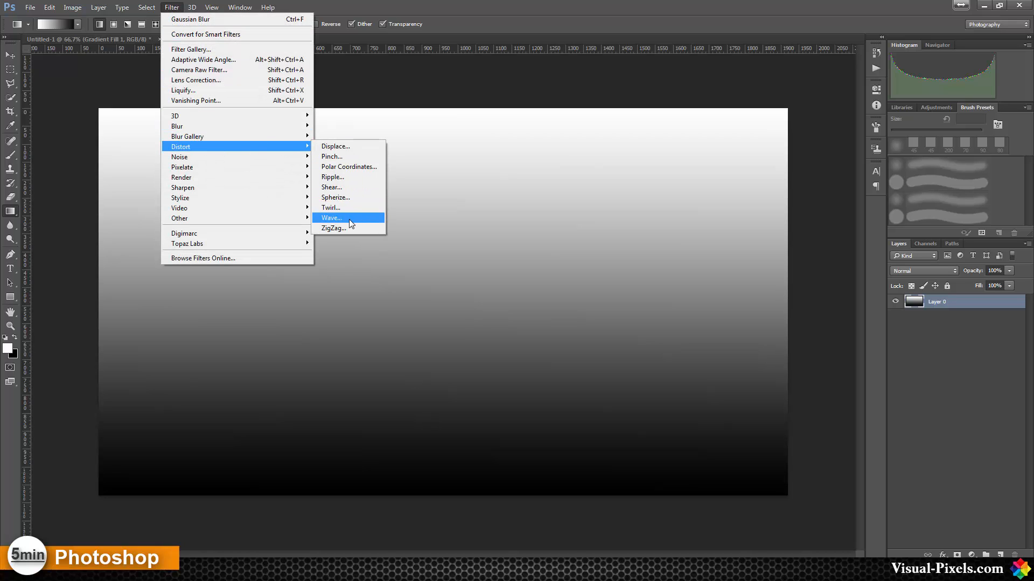
click(330, 217)
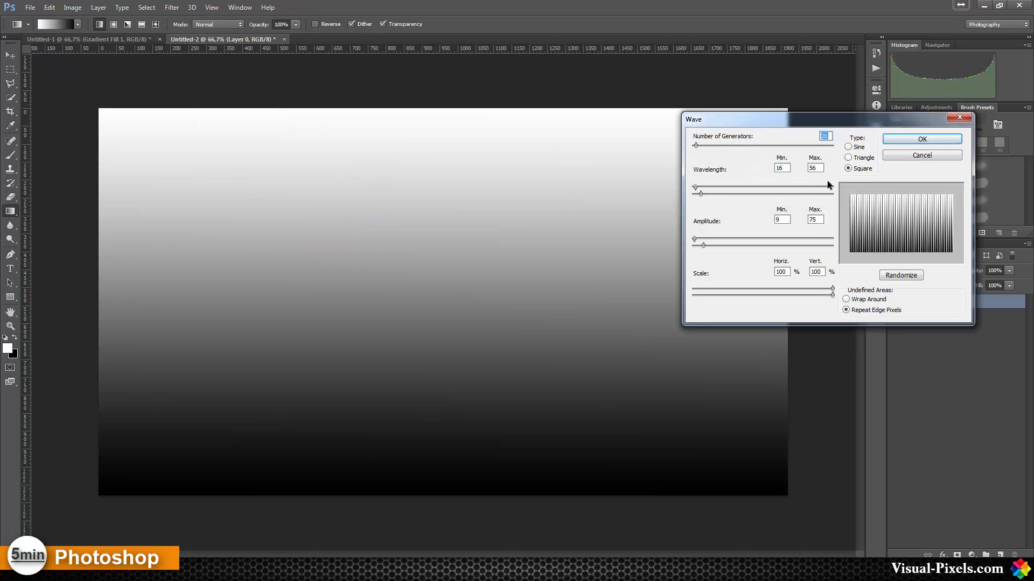
mouse_move(721, 144)
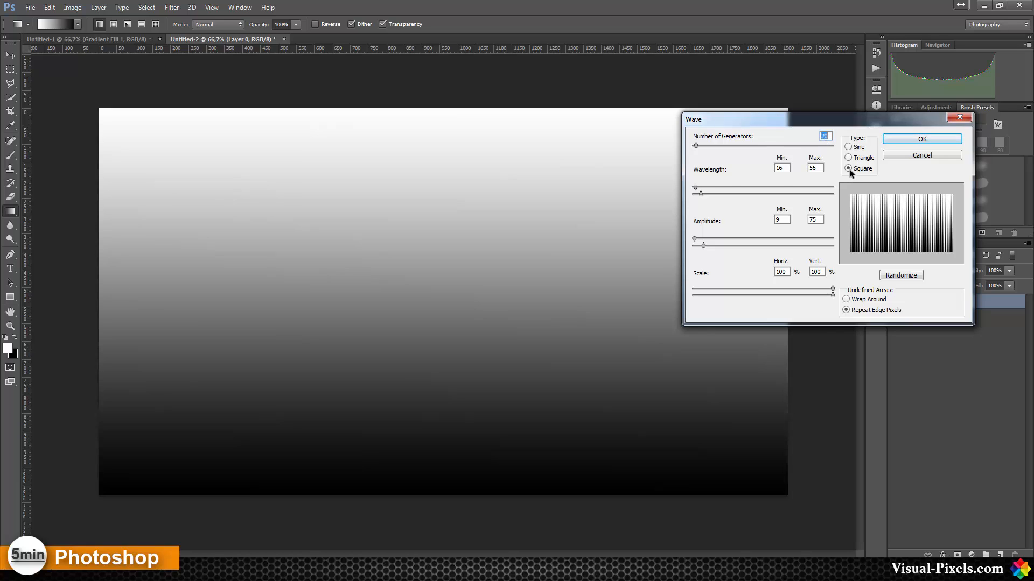
mouse_move(771, 172)
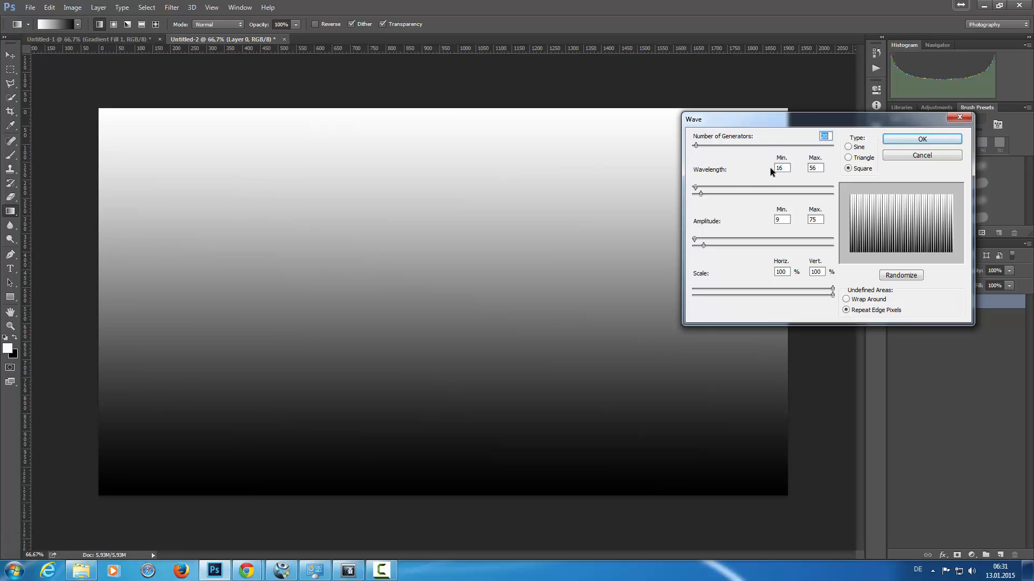
mouse_move(694, 232)
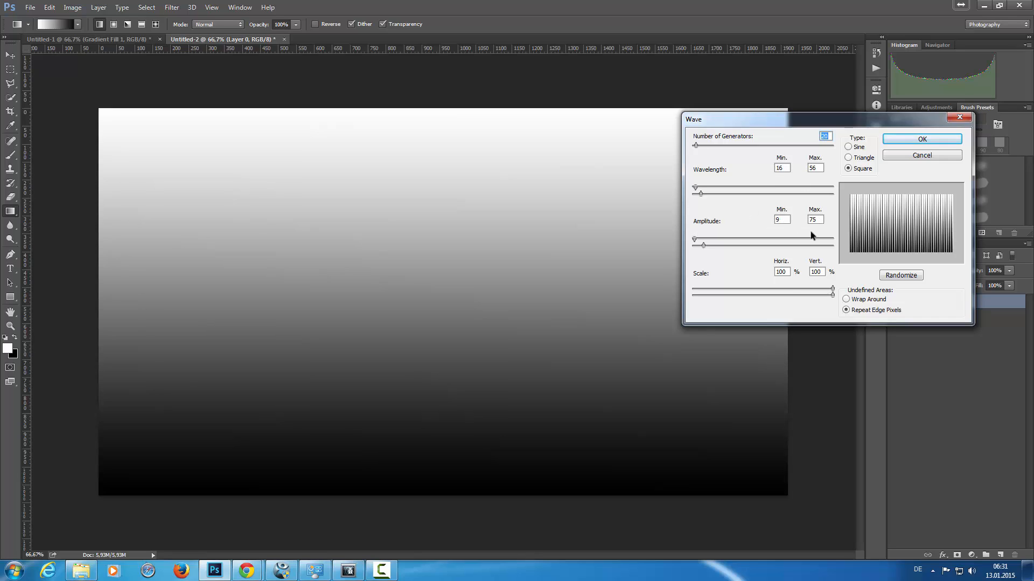
mouse_move(834, 308)
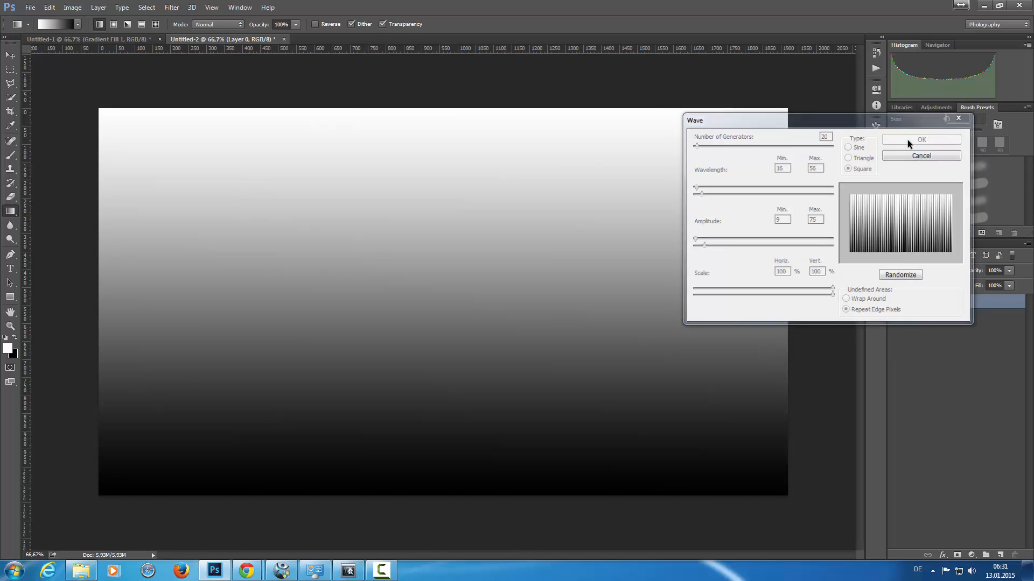
click(921, 139)
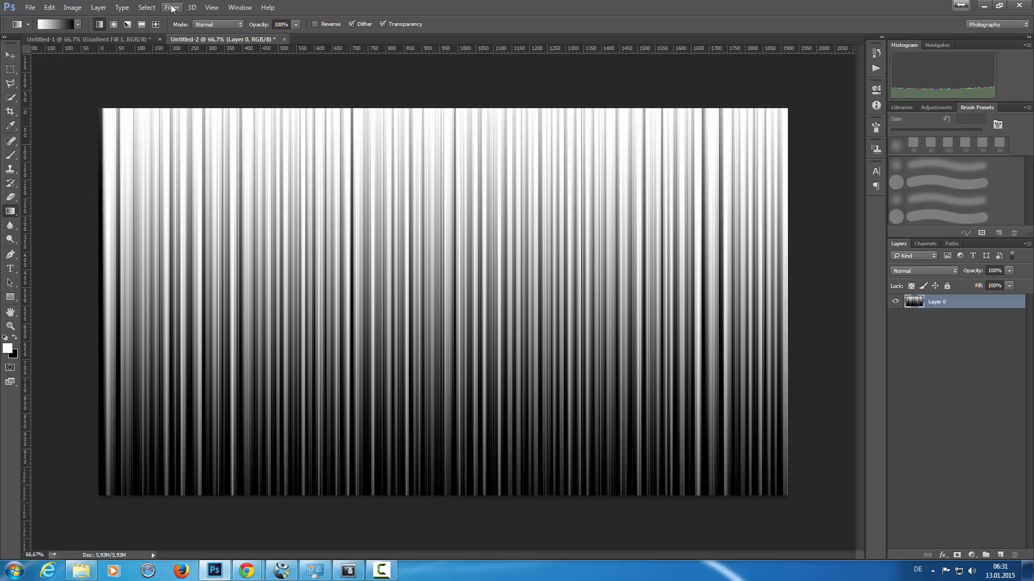
- Apply Polar Coordinates with Rectangular to Polar to radiate the streaks from the centre
click(172, 7)
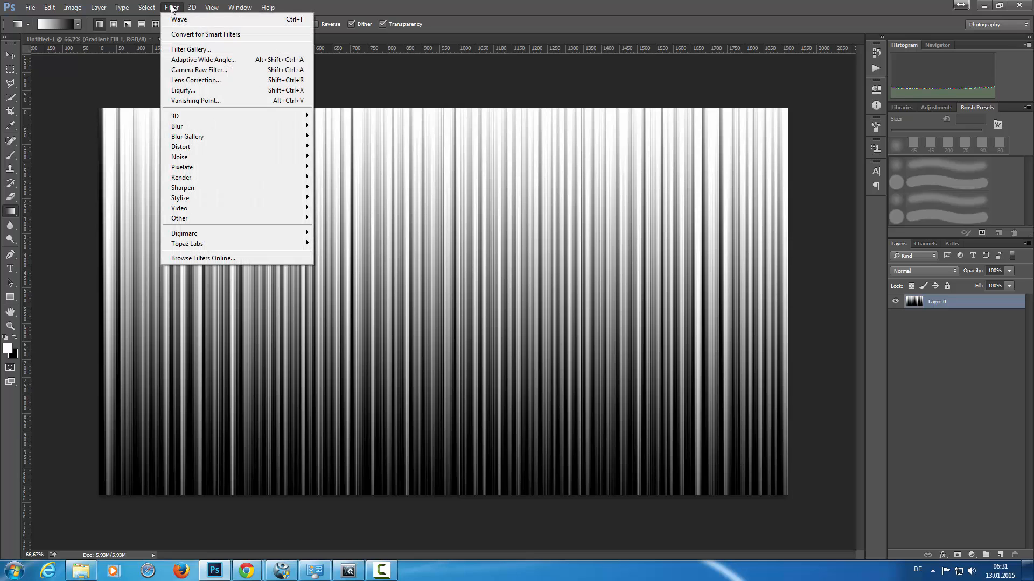
mouse_move(181, 147)
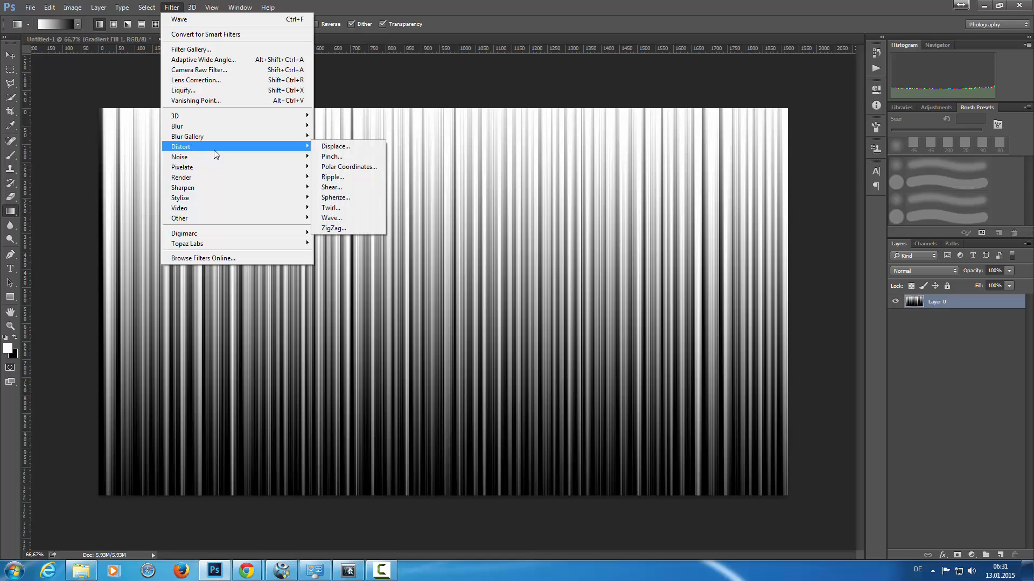
mouse_move(348, 166)
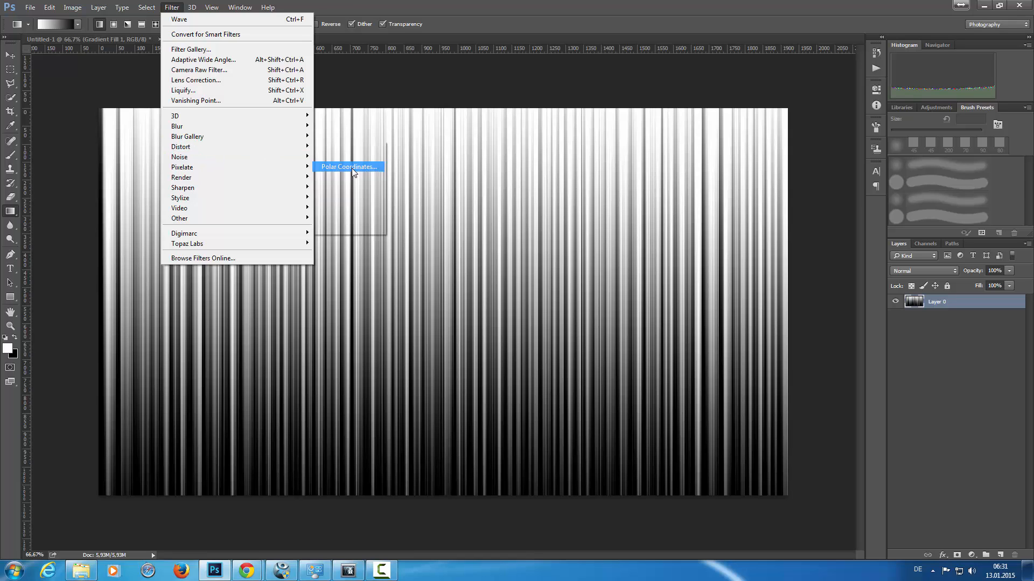
click(348, 166)
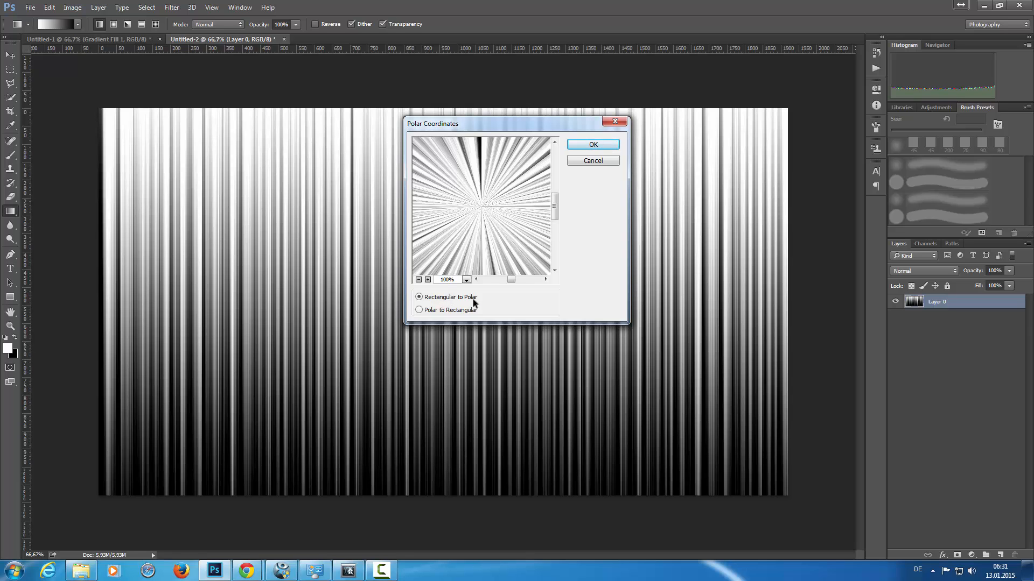
click(592, 145)
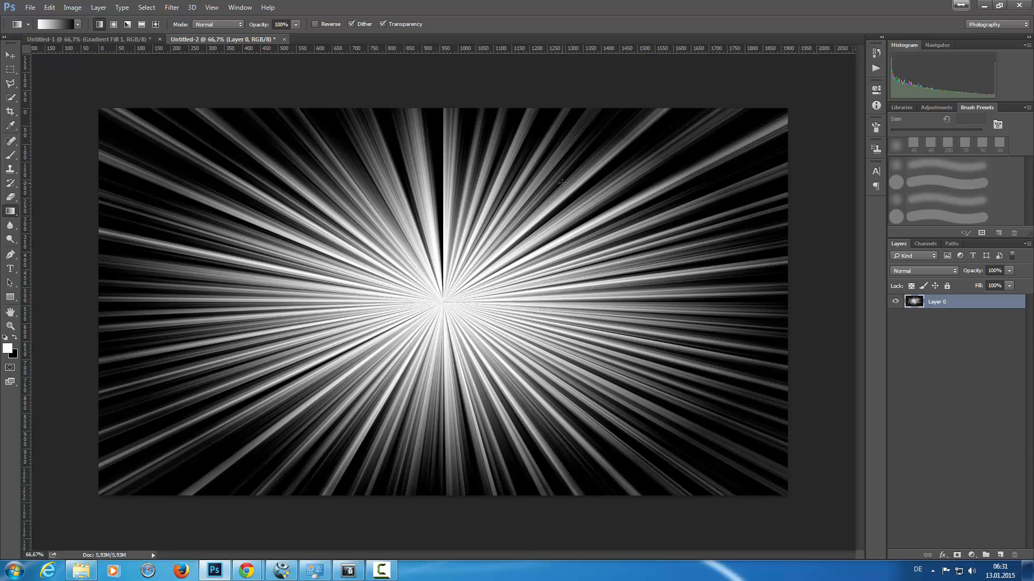
- Apply a small-radius Gaussian Blur smart filter to the rays
right_click(936, 301)
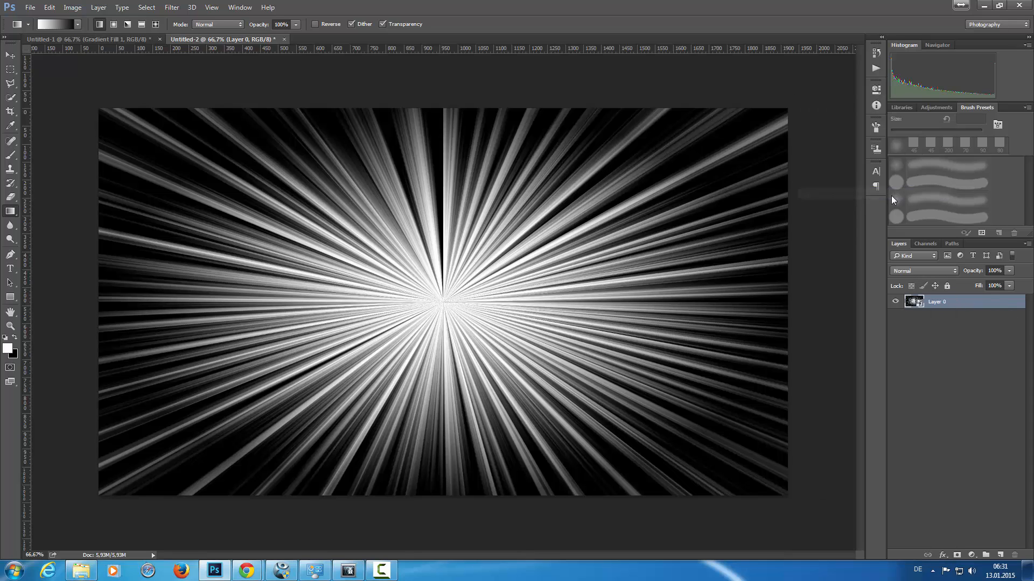
click(171, 7)
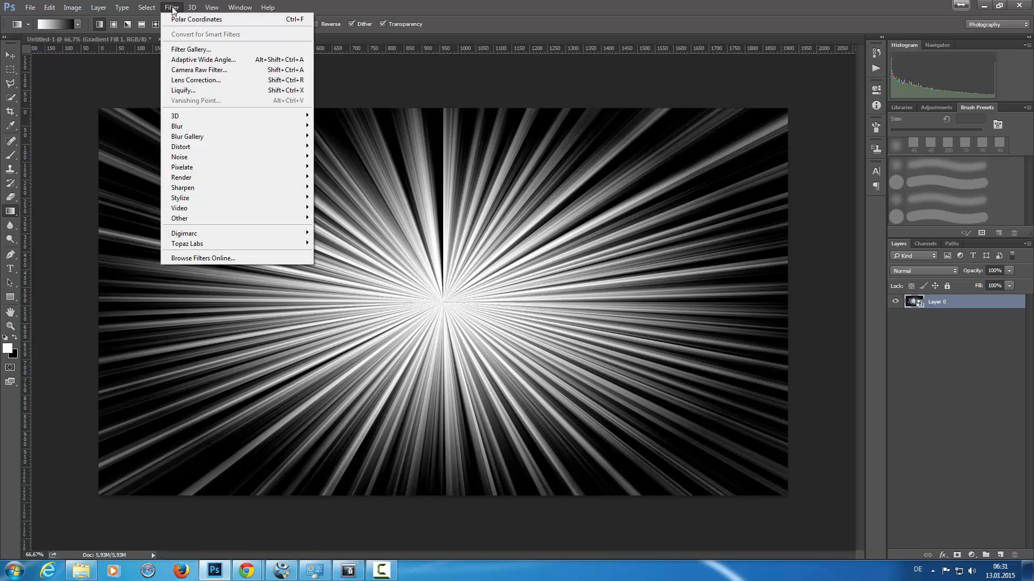
mouse_move(177, 126)
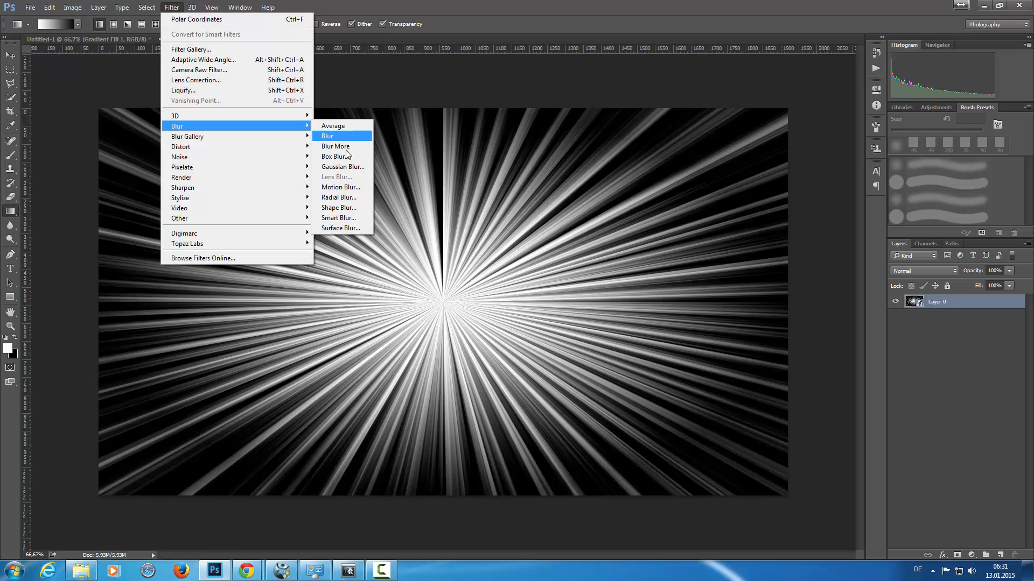
click(343, 167)
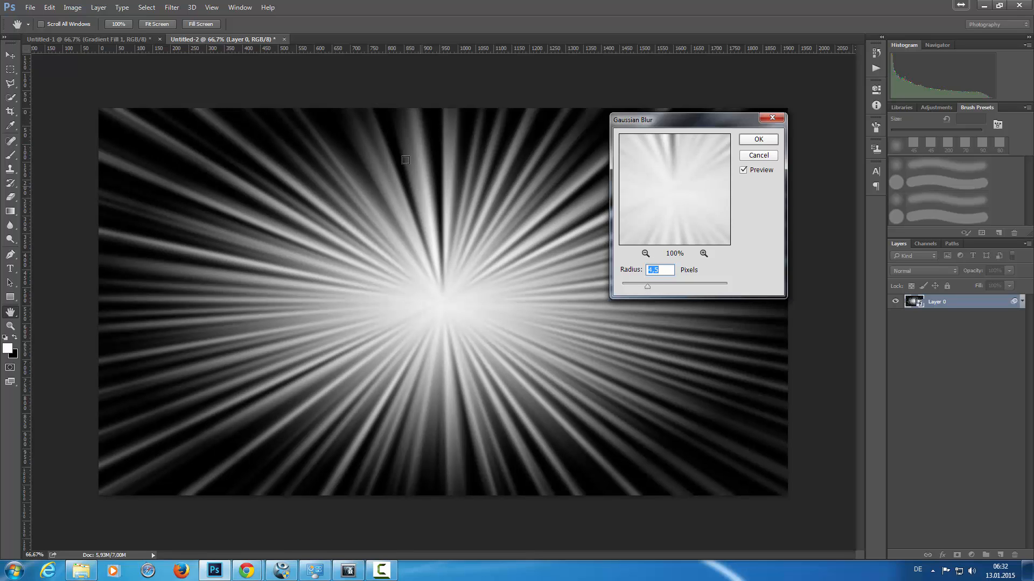
click(757, 139)
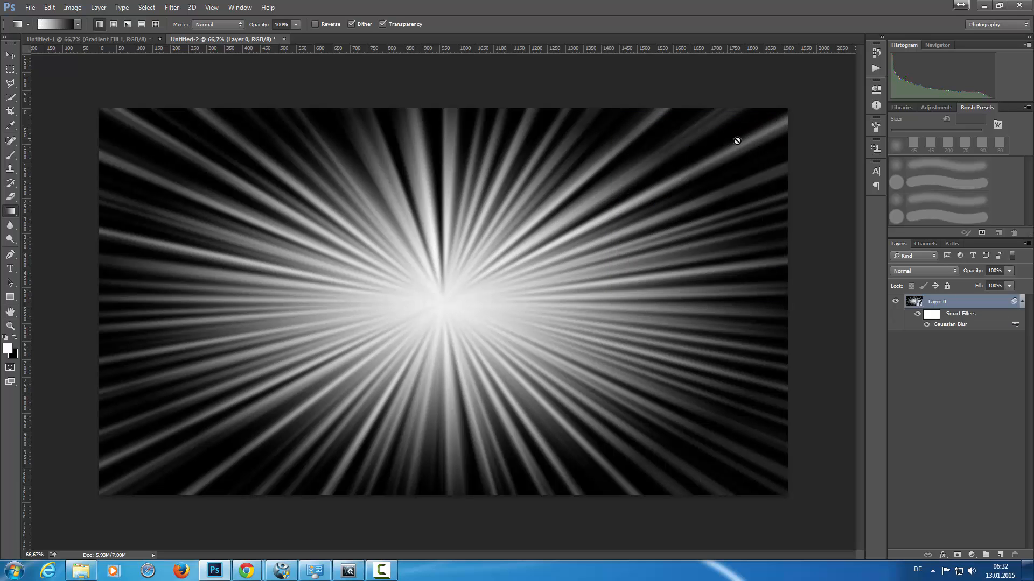
mouse_move(993, 319)
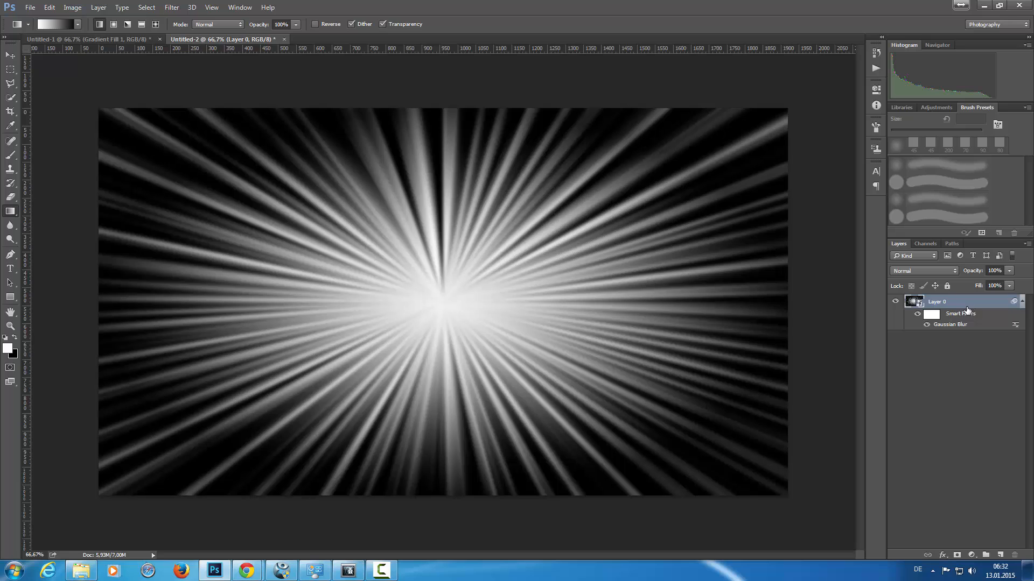
mouse_move(966, 310)
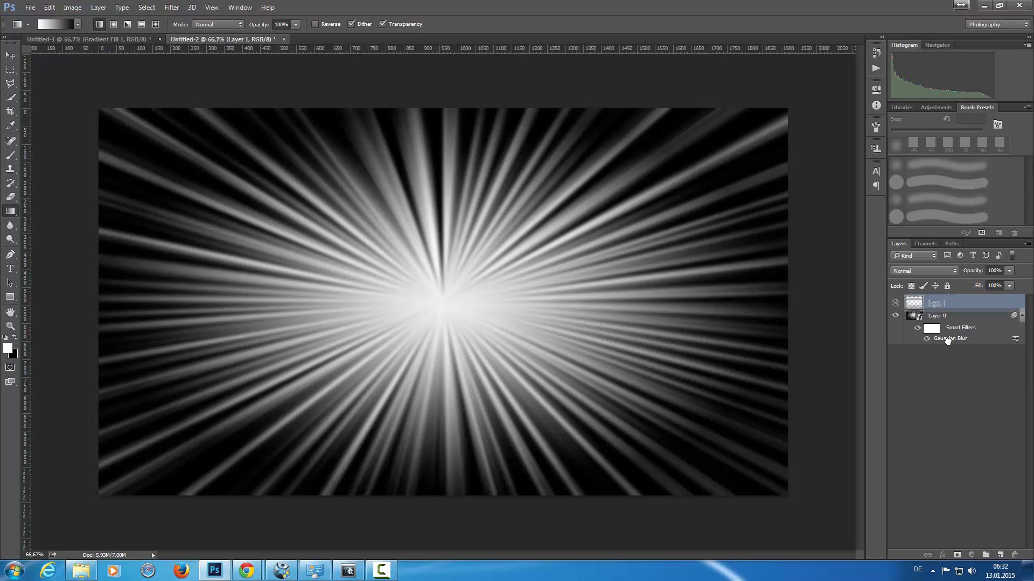
- Move Layer 1 below Layer 0, set Layer 0 to Screen, and select Layer 1
click(936, 337)
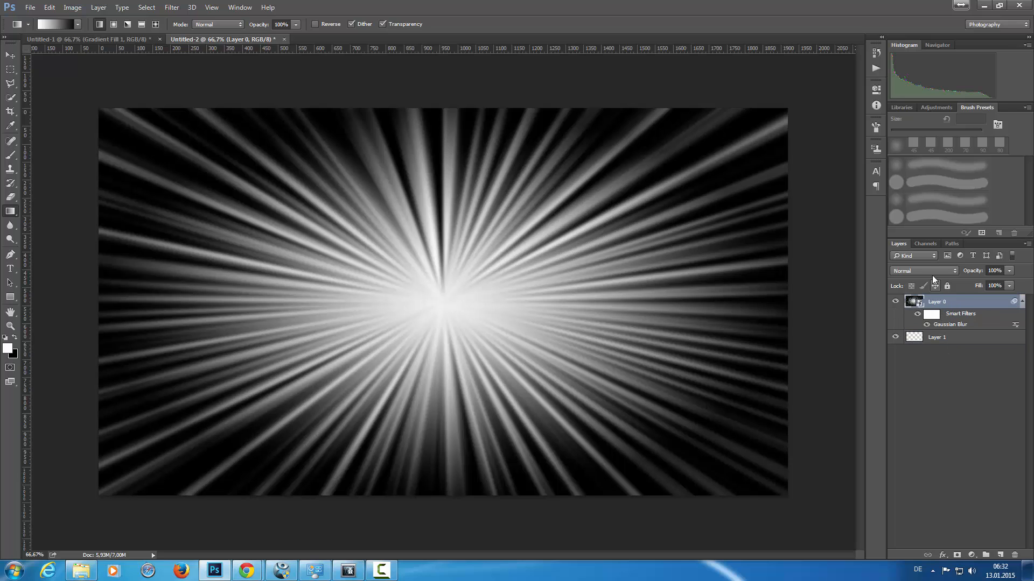
click(922, 271)
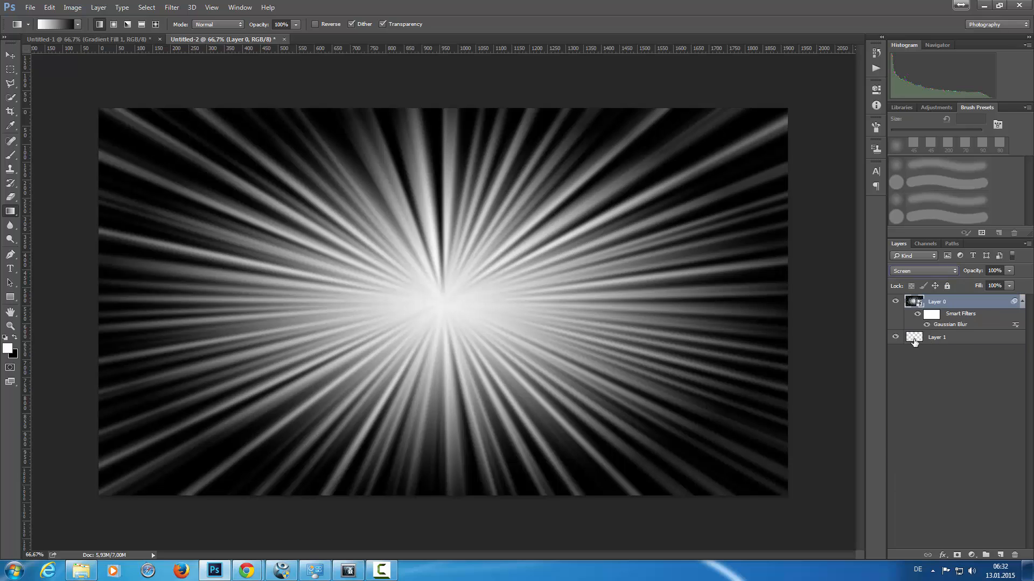
click(936, 337)
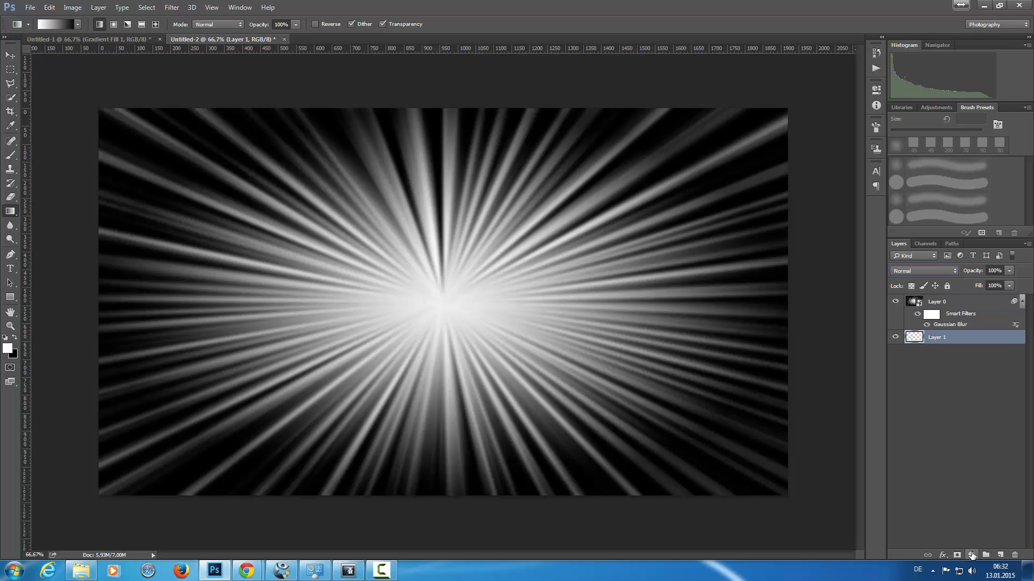
- Add a Gradient fill layer with a yellow left stop and orange right stop
click(972, 555)
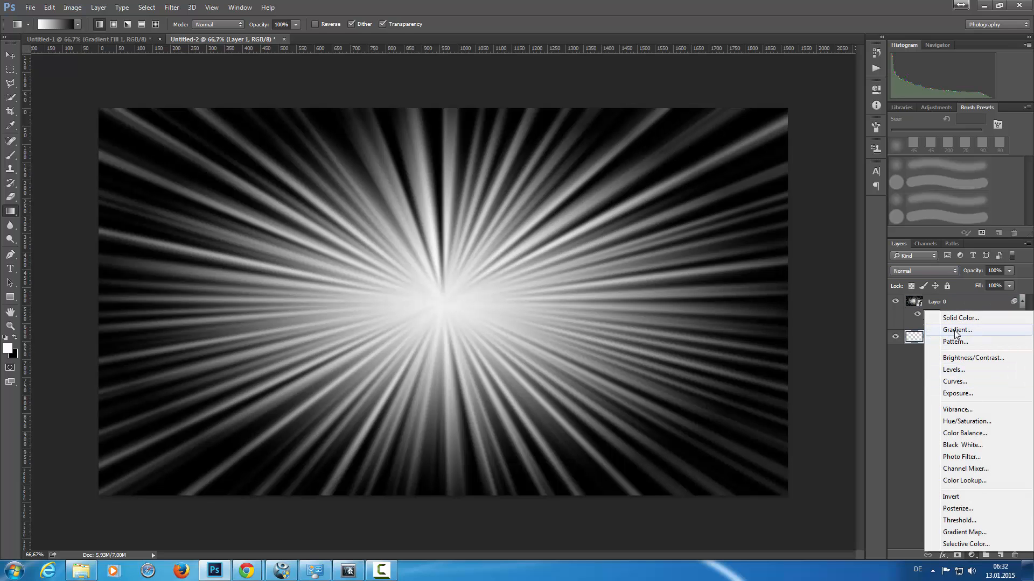
click(955, 330)
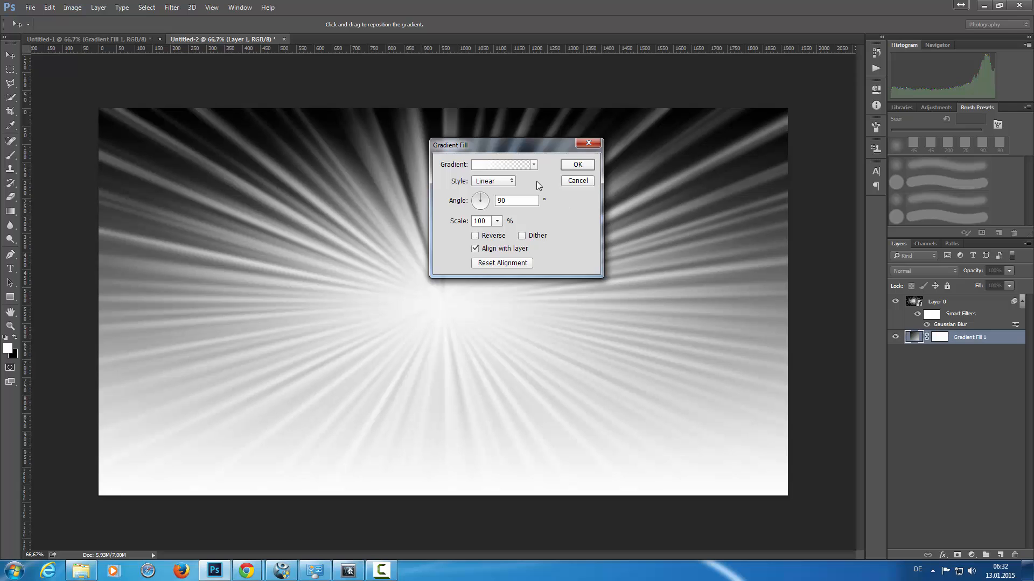
click(501, 164)
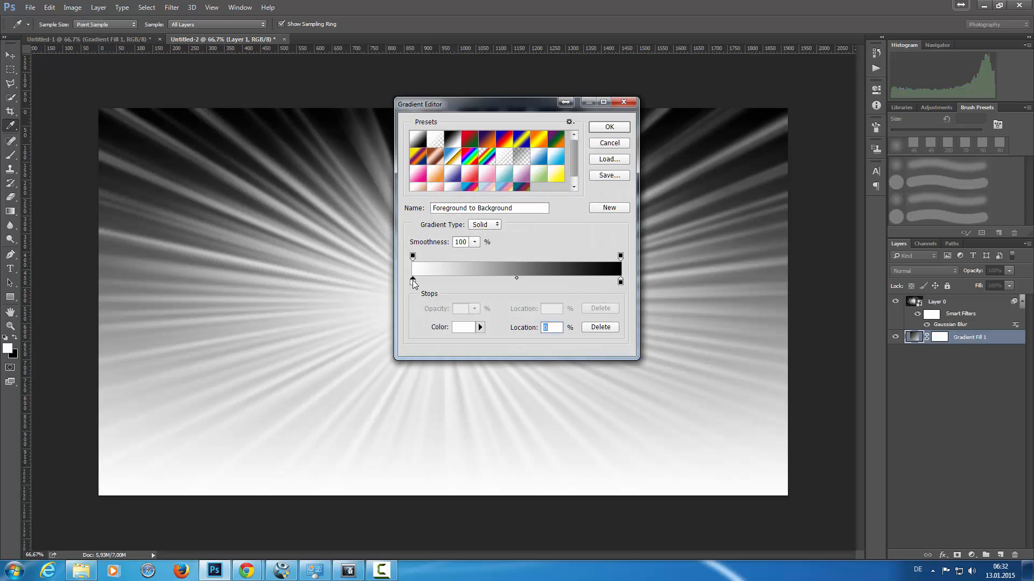
click(464, 327)
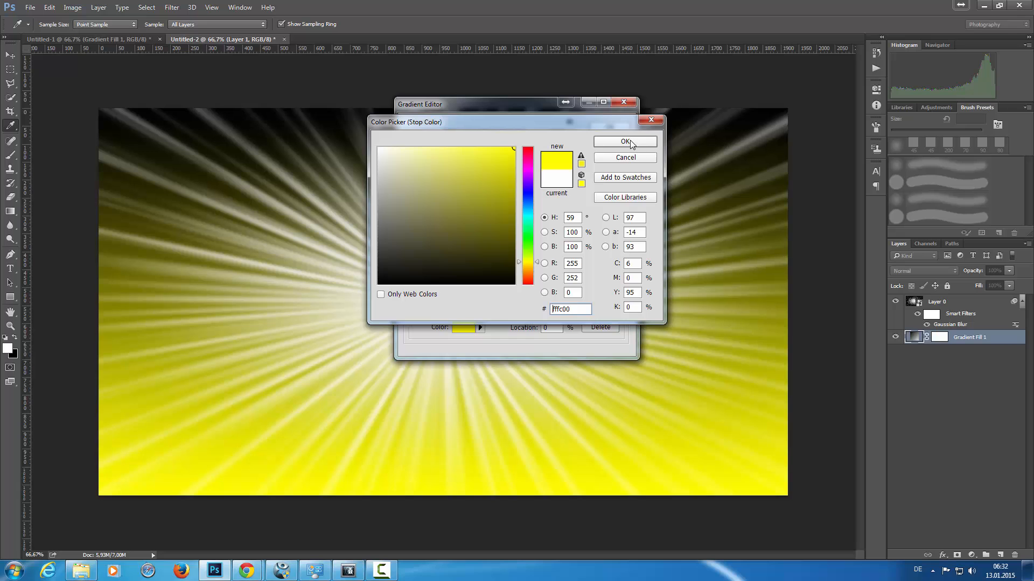
click(623, 141)
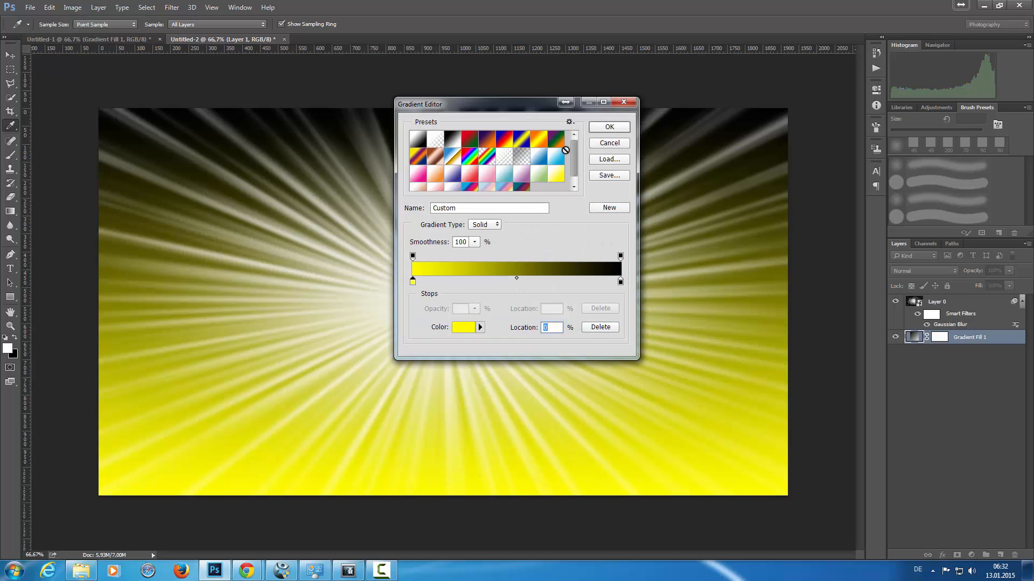
mouse_move(620, 287)
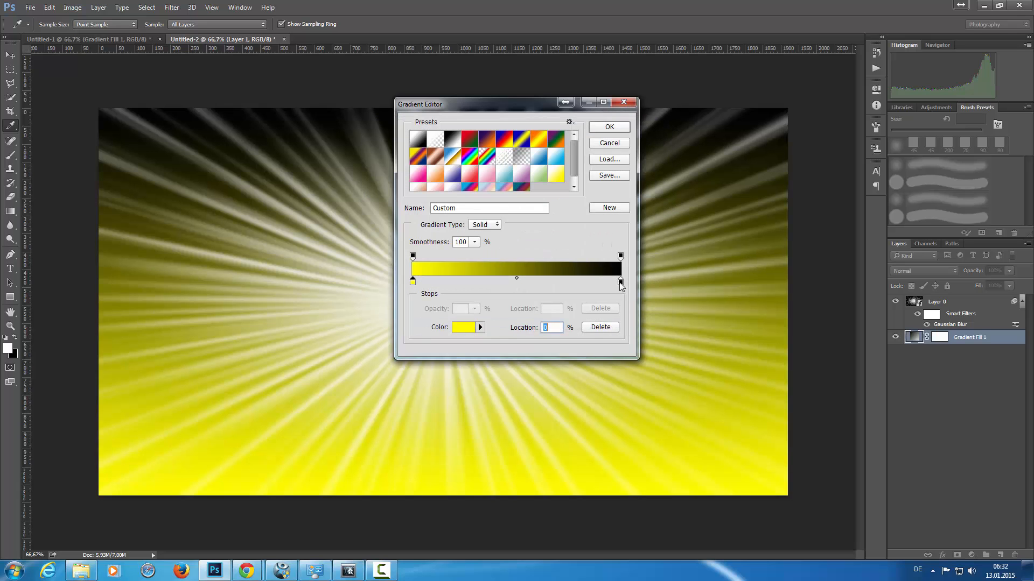
click(464, 327)
text(ffb400)
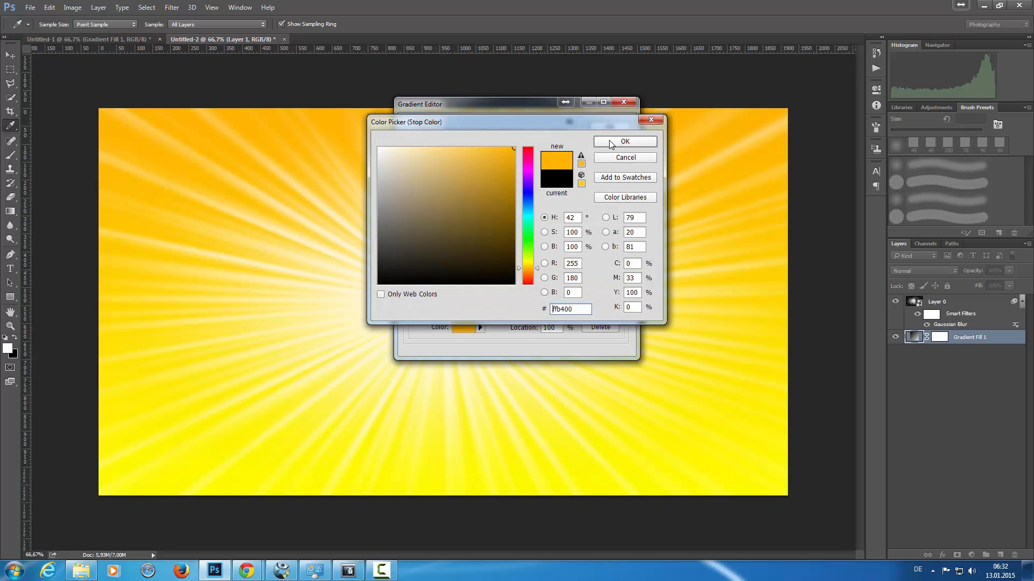
click(624, 141)
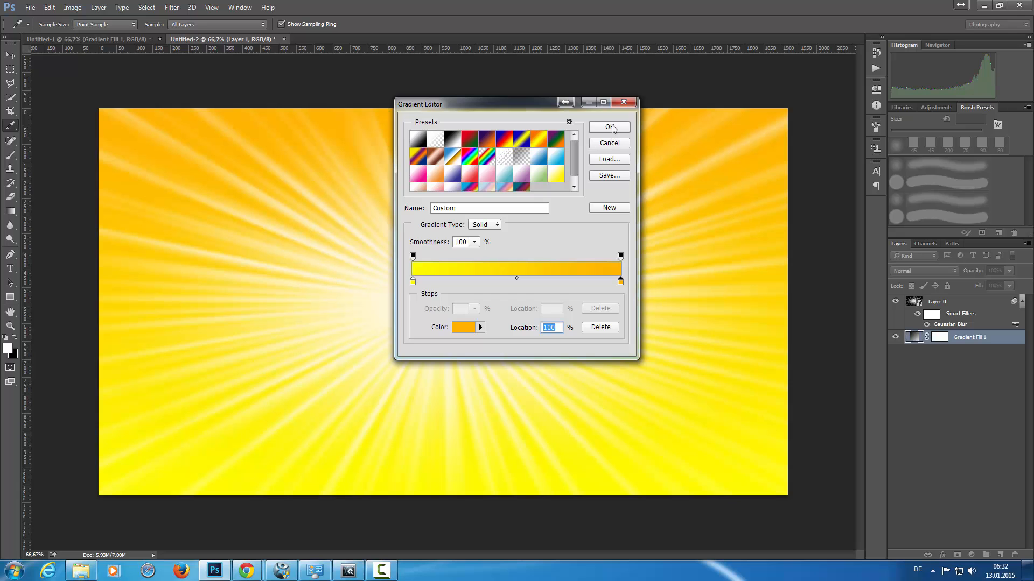
click(607, 127)
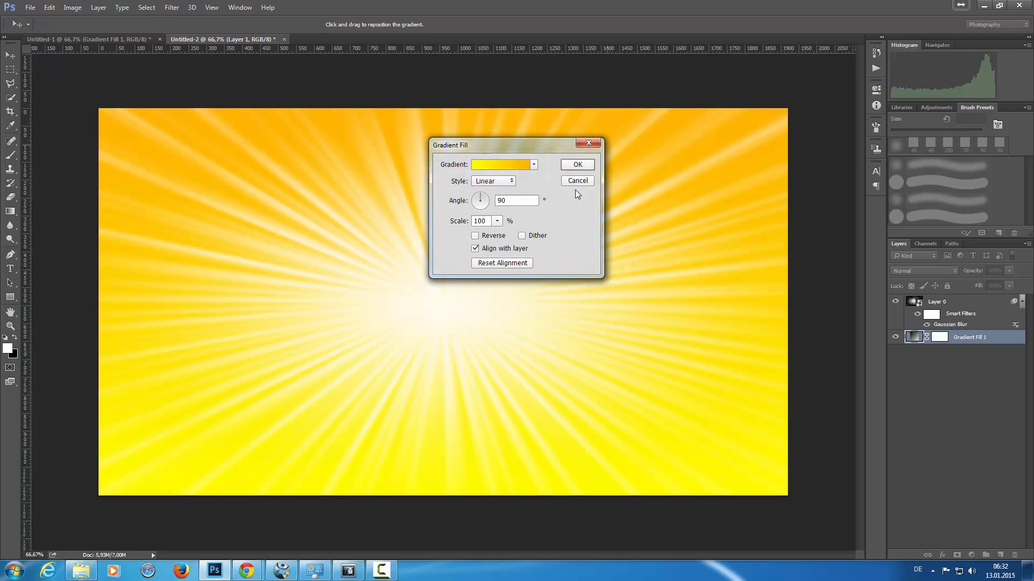
- Set the gradient fill Style to Radial and confirm
click(491, 181)
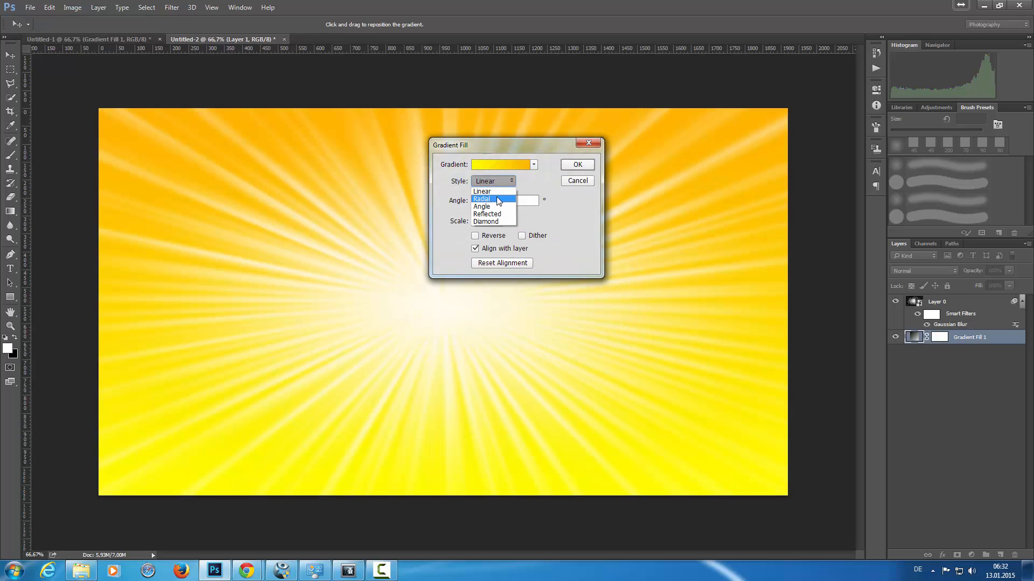
click(482, 200)
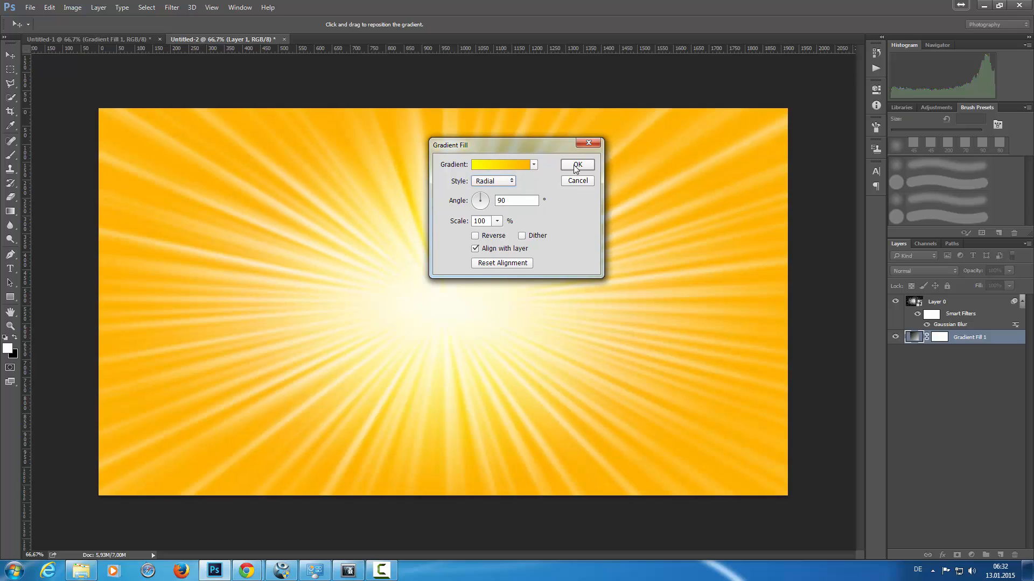
click(576, 164)
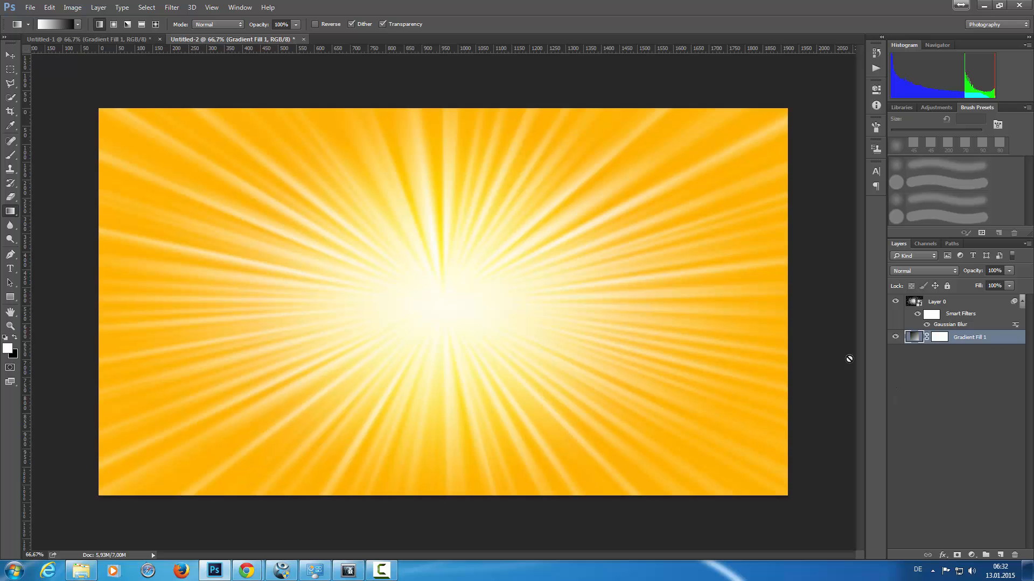
mouse_move(535, 203)
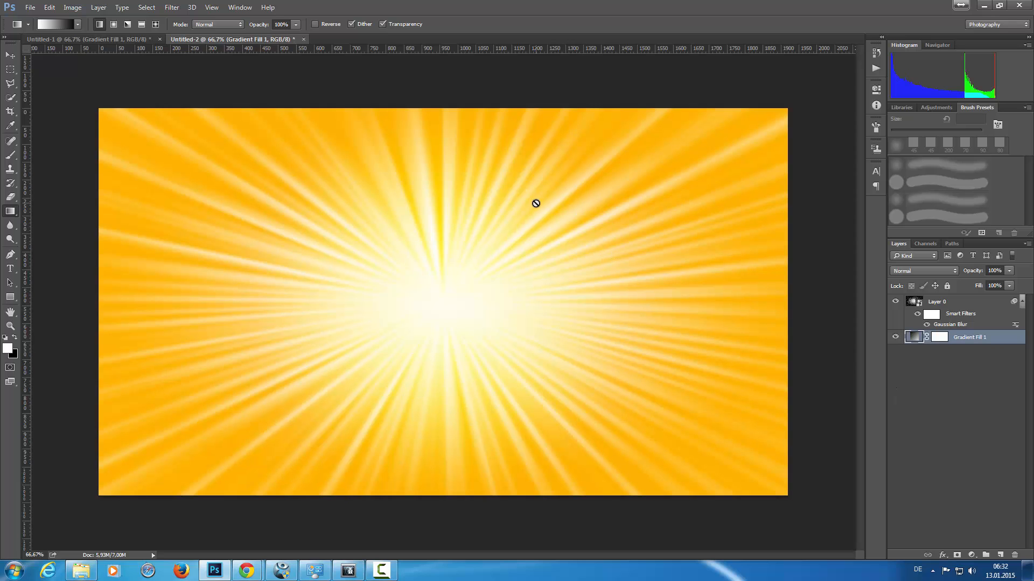